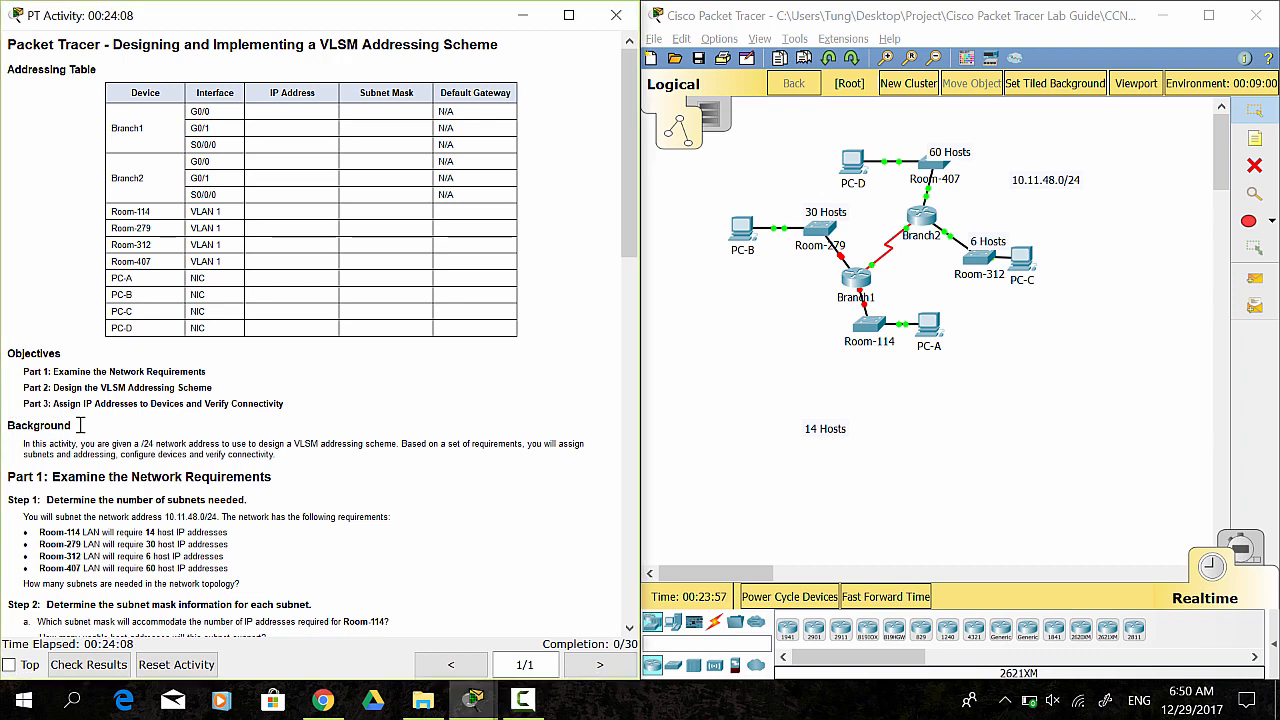
# - Scroll the activity instructions down through Background and Part 1 to Part 2
pyautogui.doubleClick(38, 424)
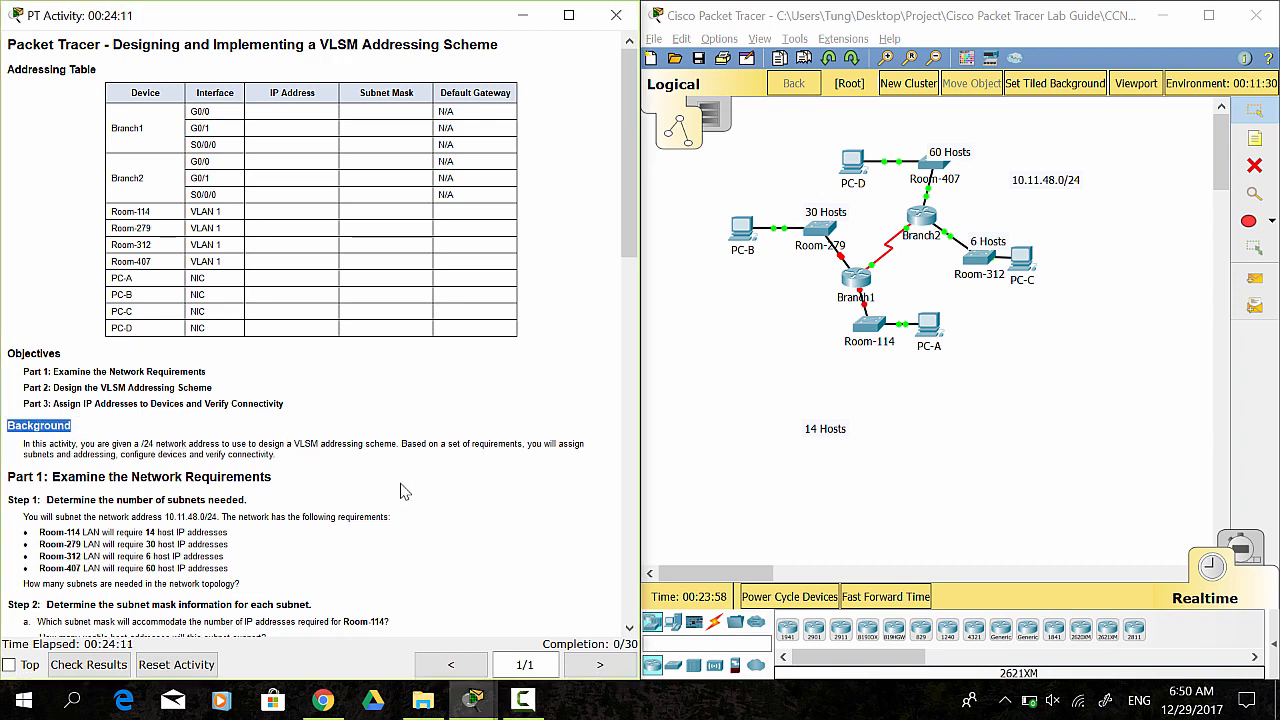
pyautogui.moveTo(376, 468)
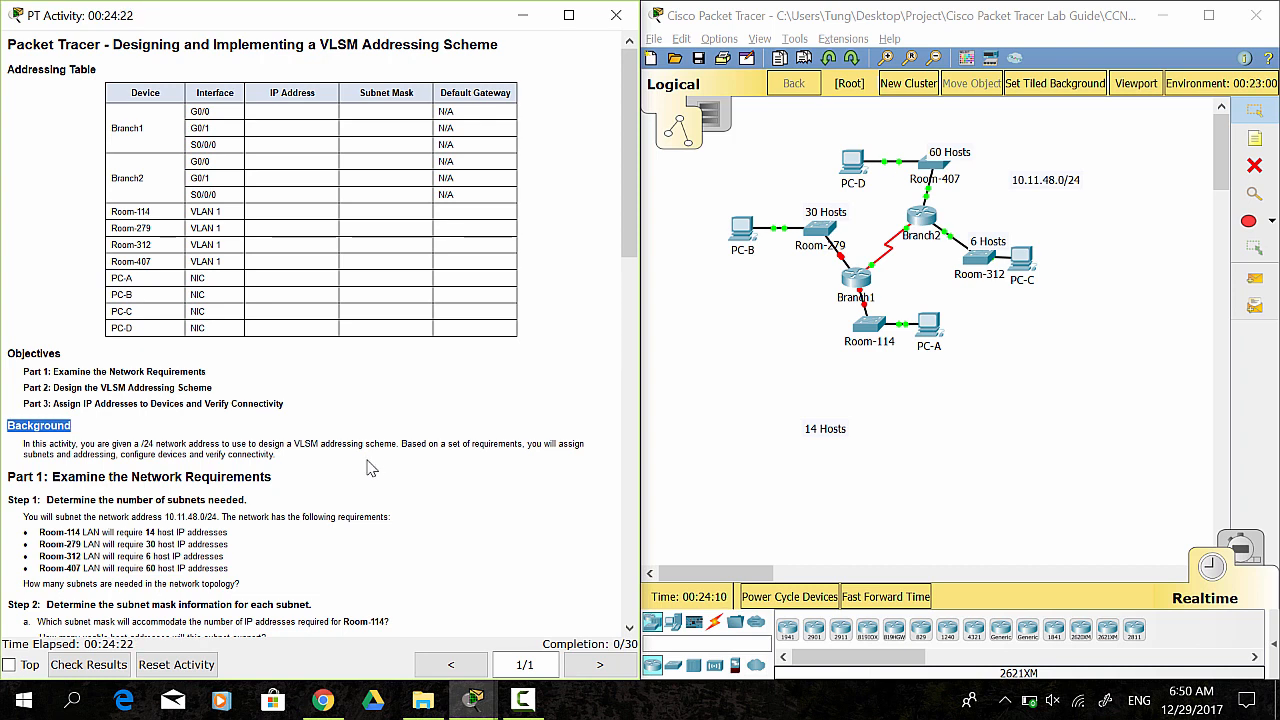
pyautogui.scroll(-3)
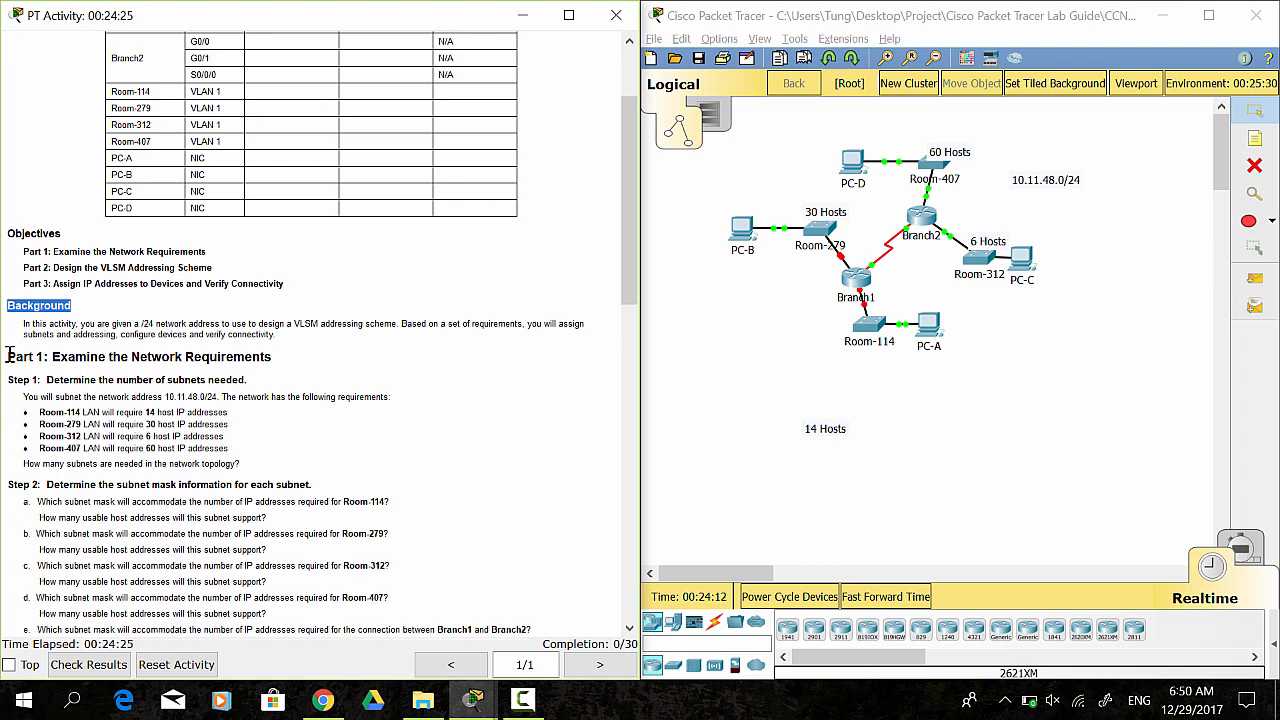
pyautogui.doubleClick(136, 356)
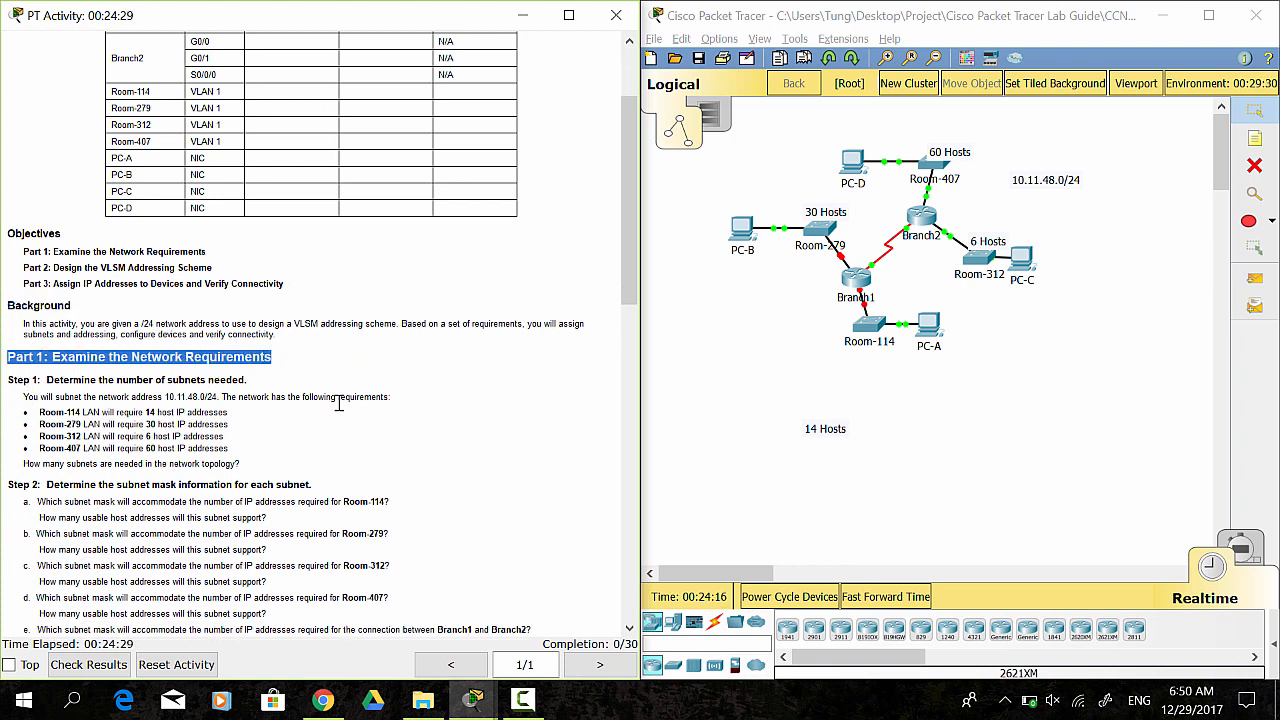
pyautogui.scroll(-3)
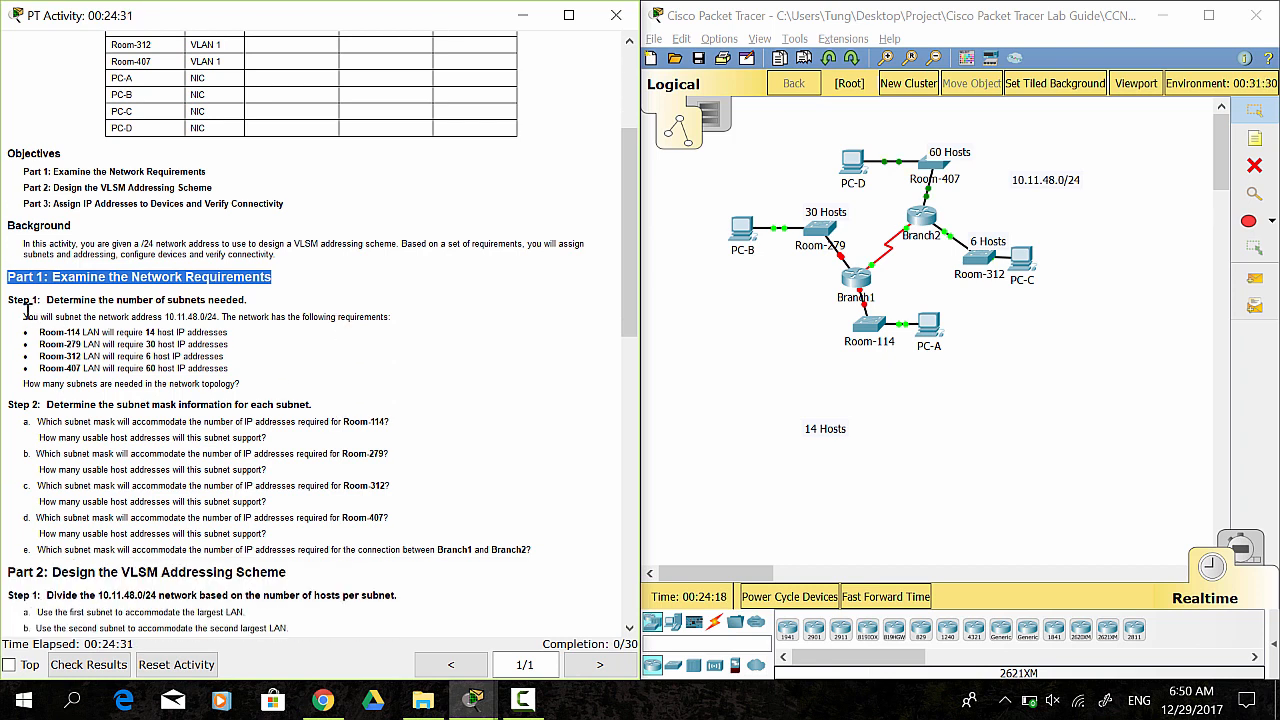
pyautogui.doubleClick(128, 300)
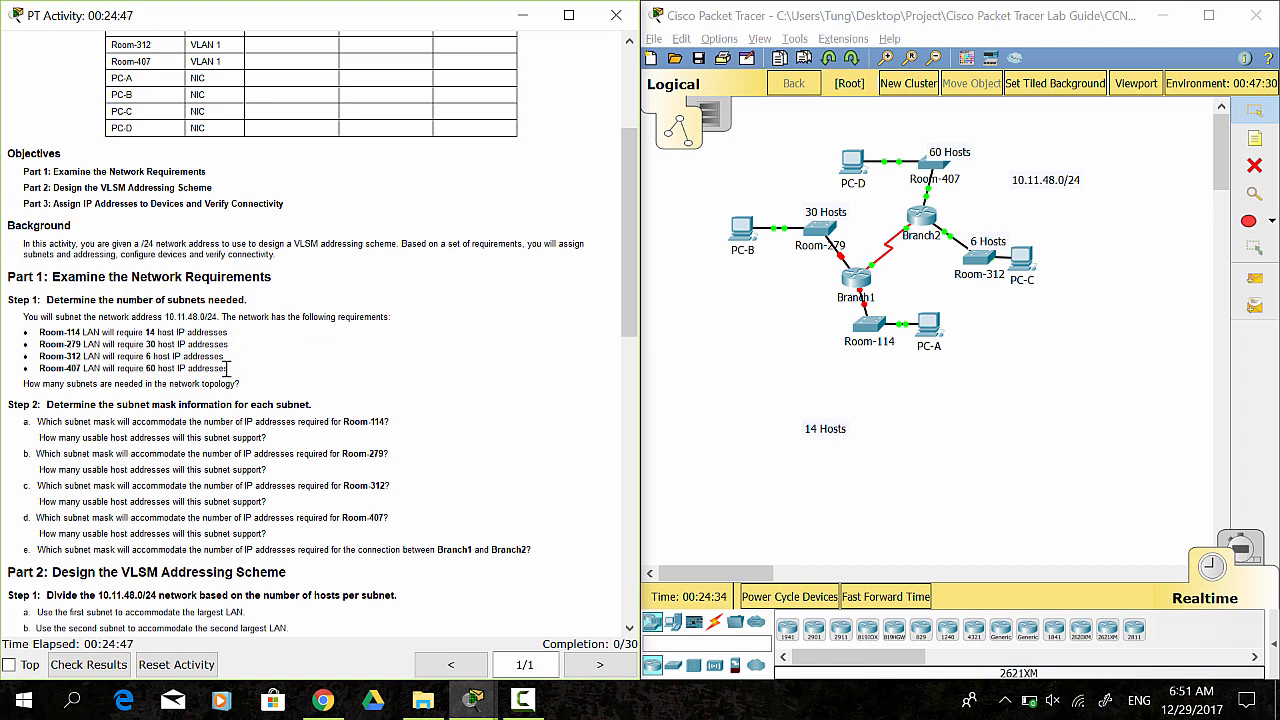
pyautogui.moveTo(712, 212)
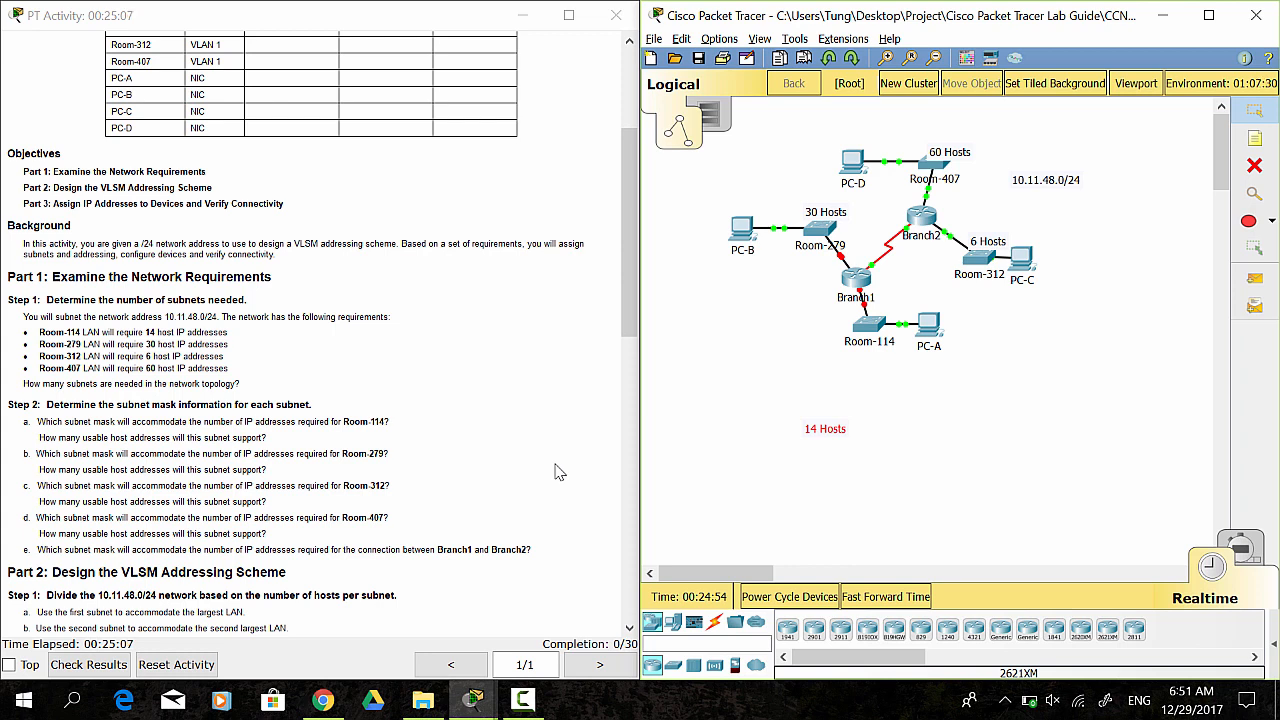
pyautogui.scroll(-3)
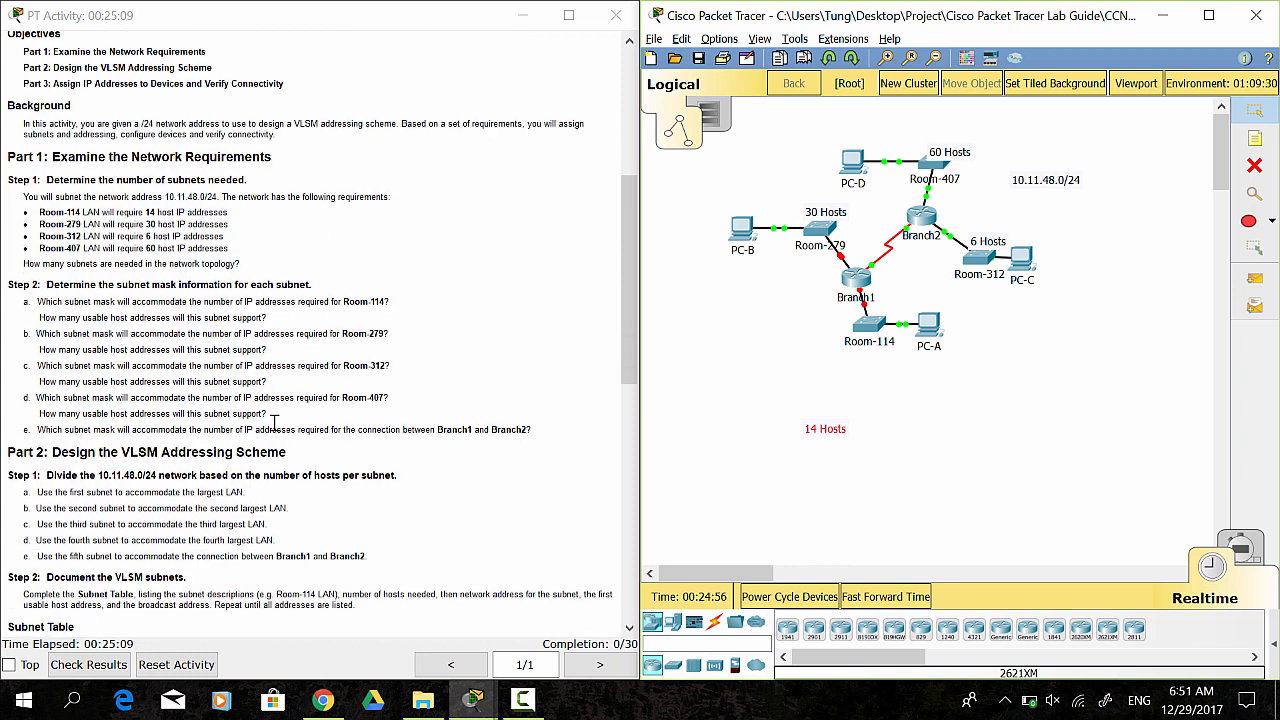
pyautogui.moveTo(312, 358)
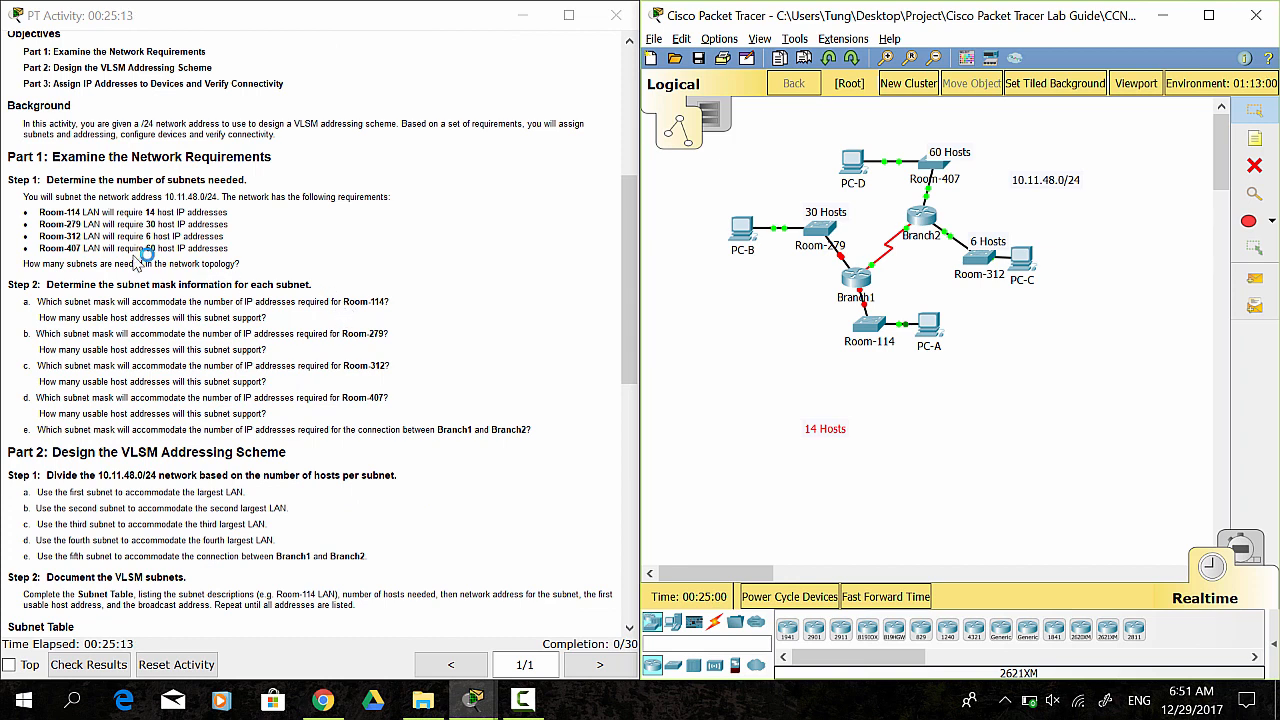
pyautogui.moveTo(202, 344)
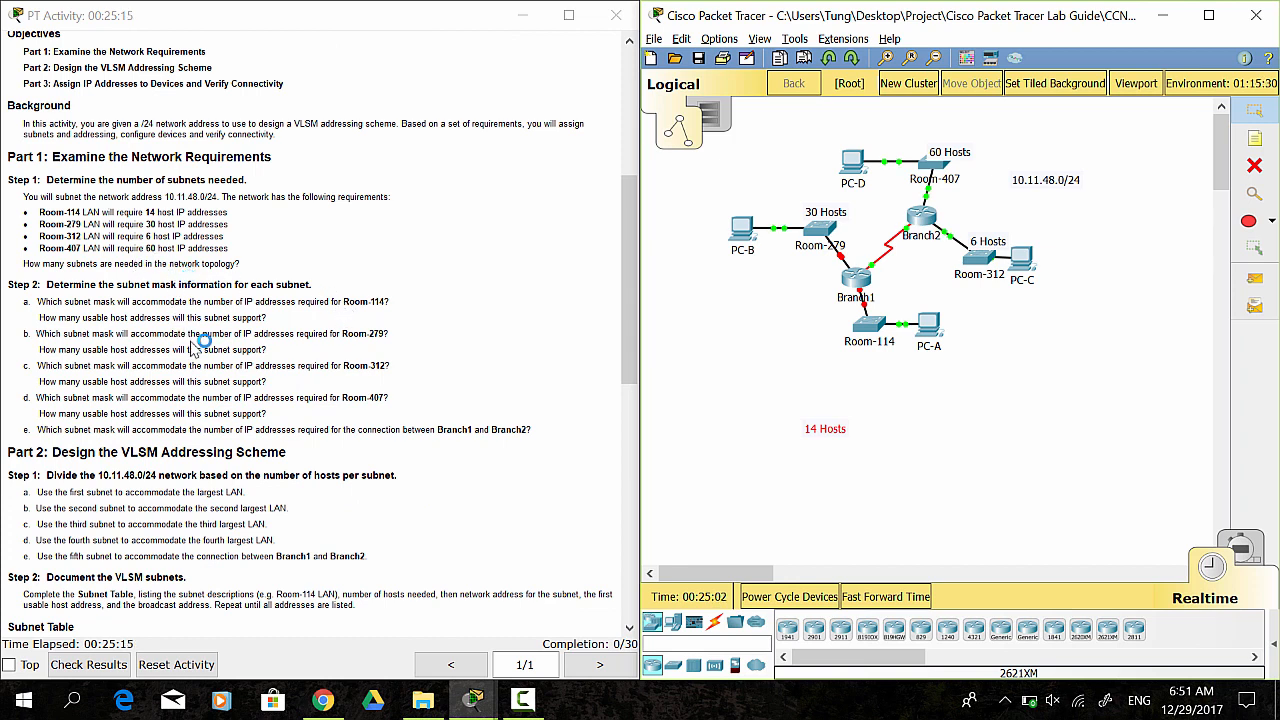
pyautogui.moveTo(428, 420)
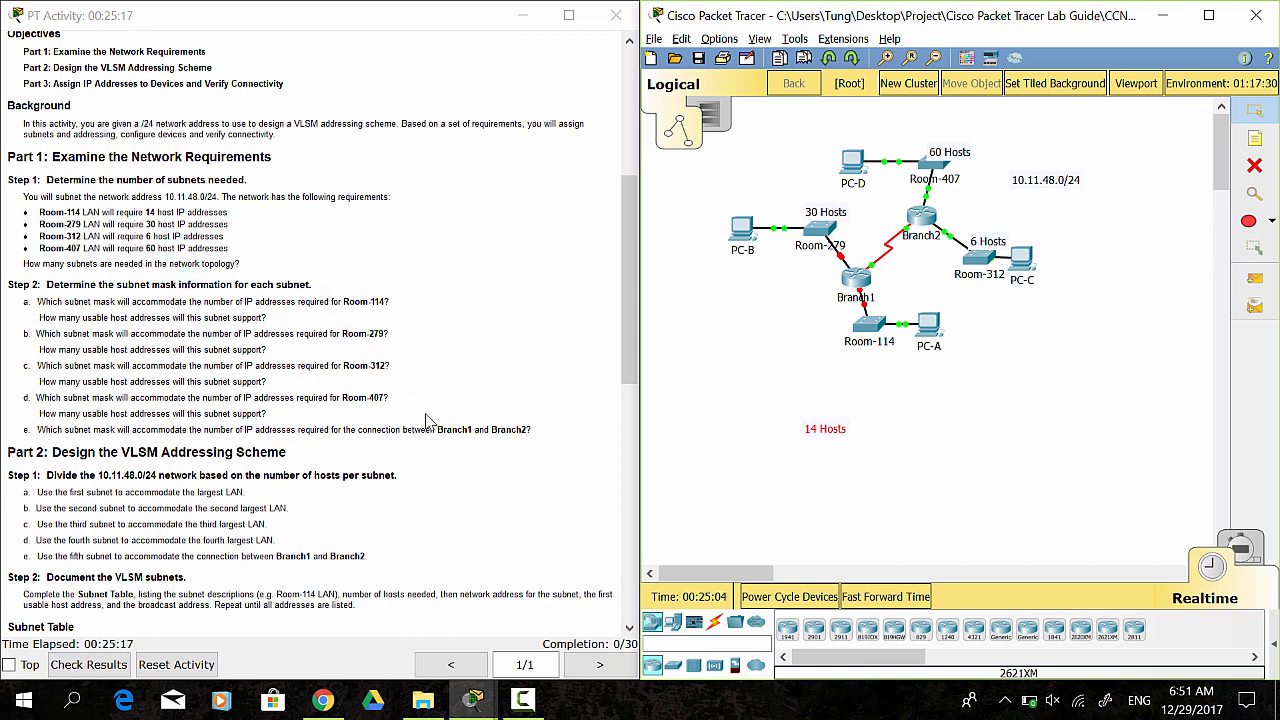
pyautogui.moveTo(496, 540)
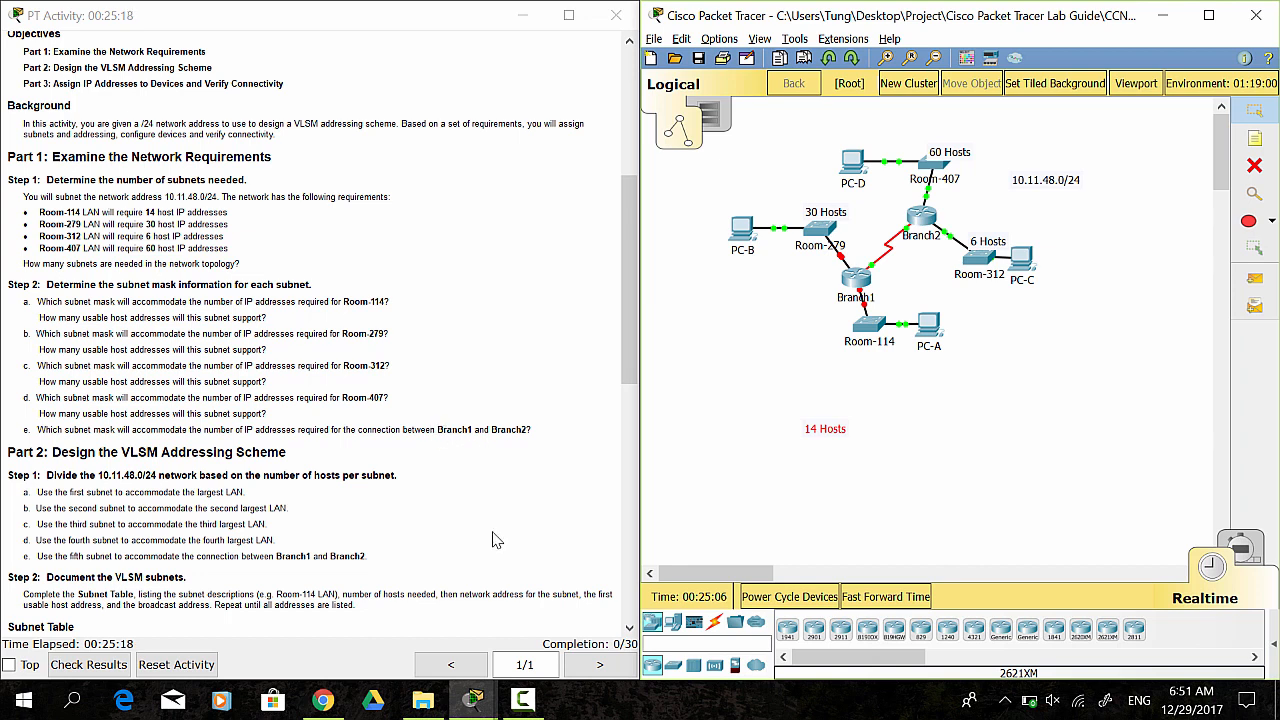
# - Bring the Chrome browser to the front showing the Udemy teaching page
pyautogui.click(322, 700)
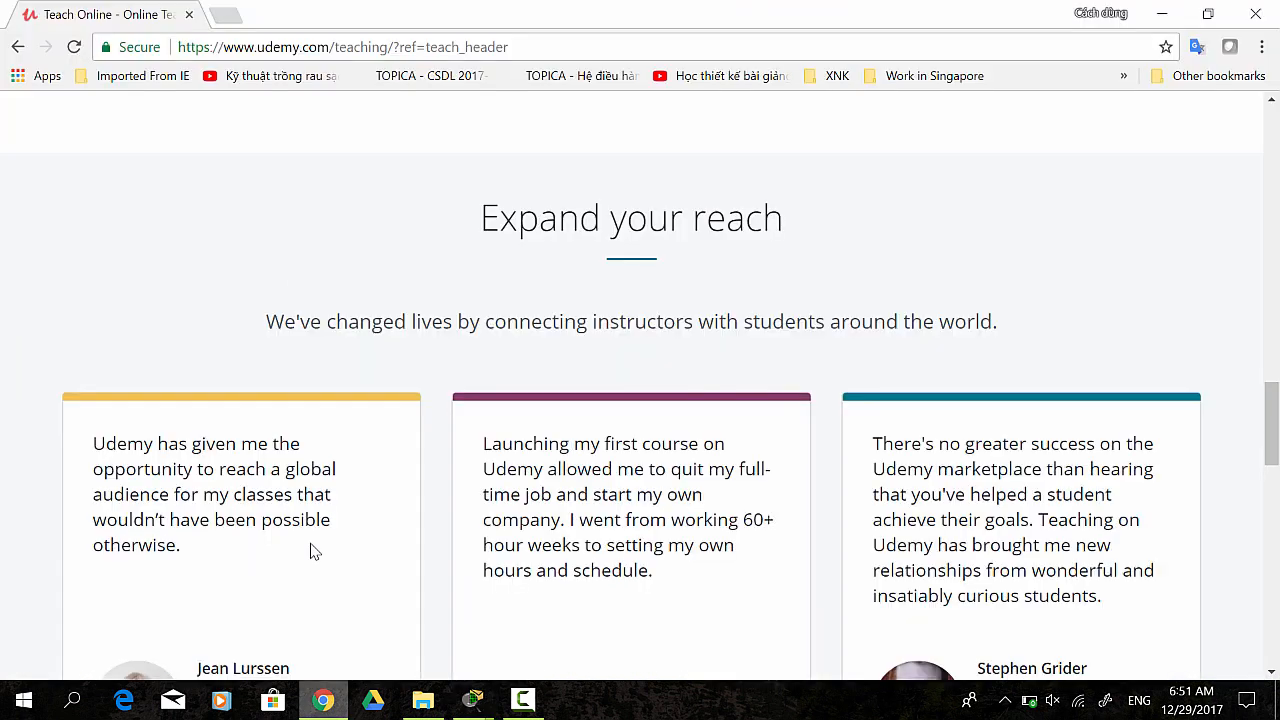